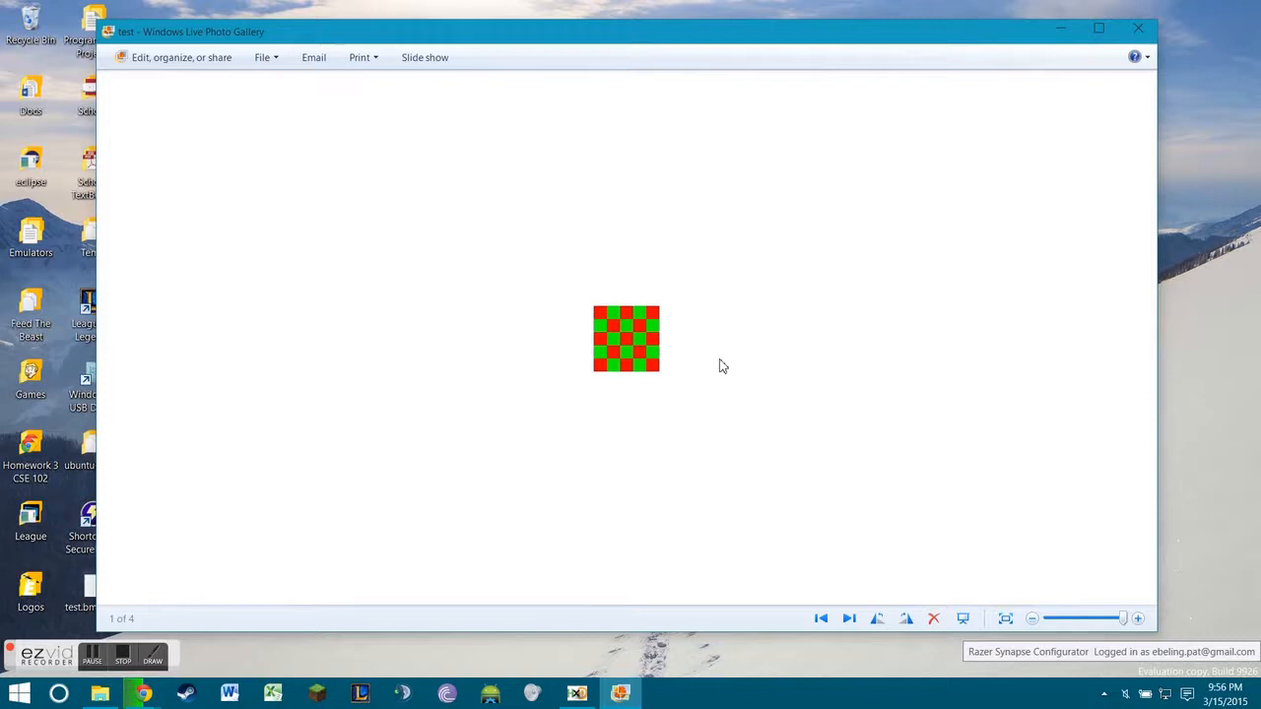
{"action": "mouse_move", "coordinate": [650, 417]}
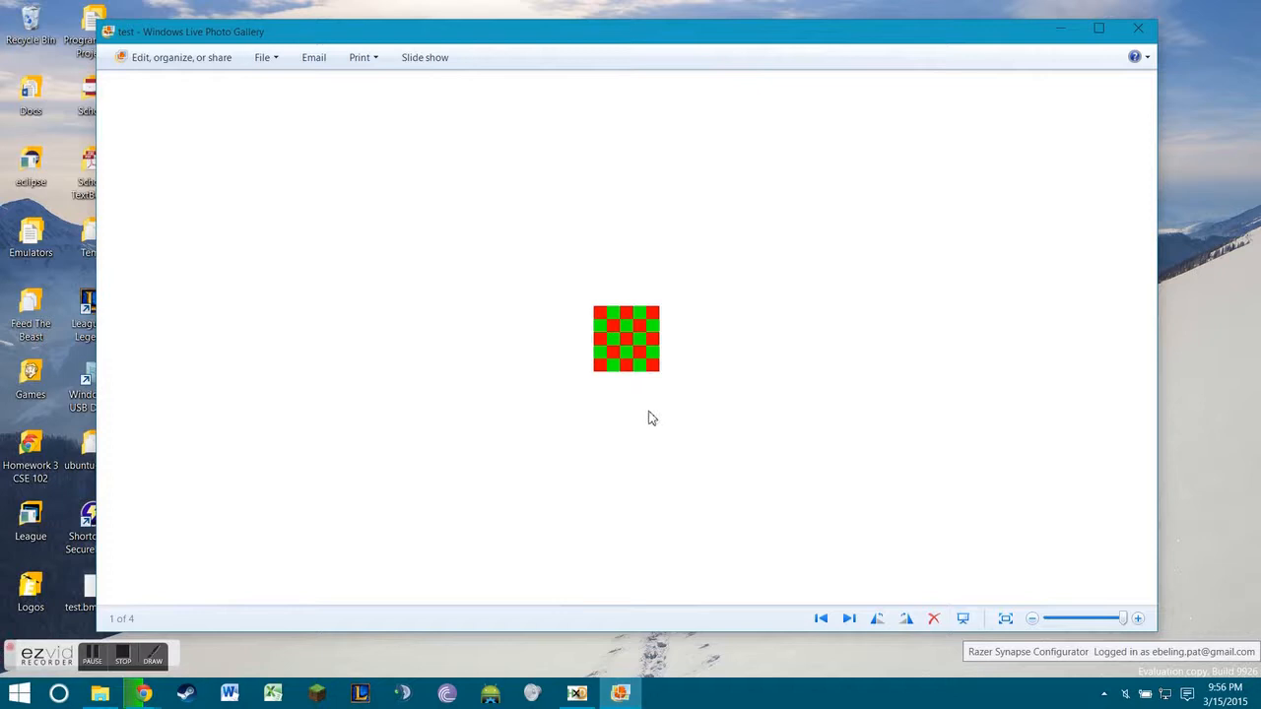
{"action": "mouse_move", "coordinate": [603, 323]}
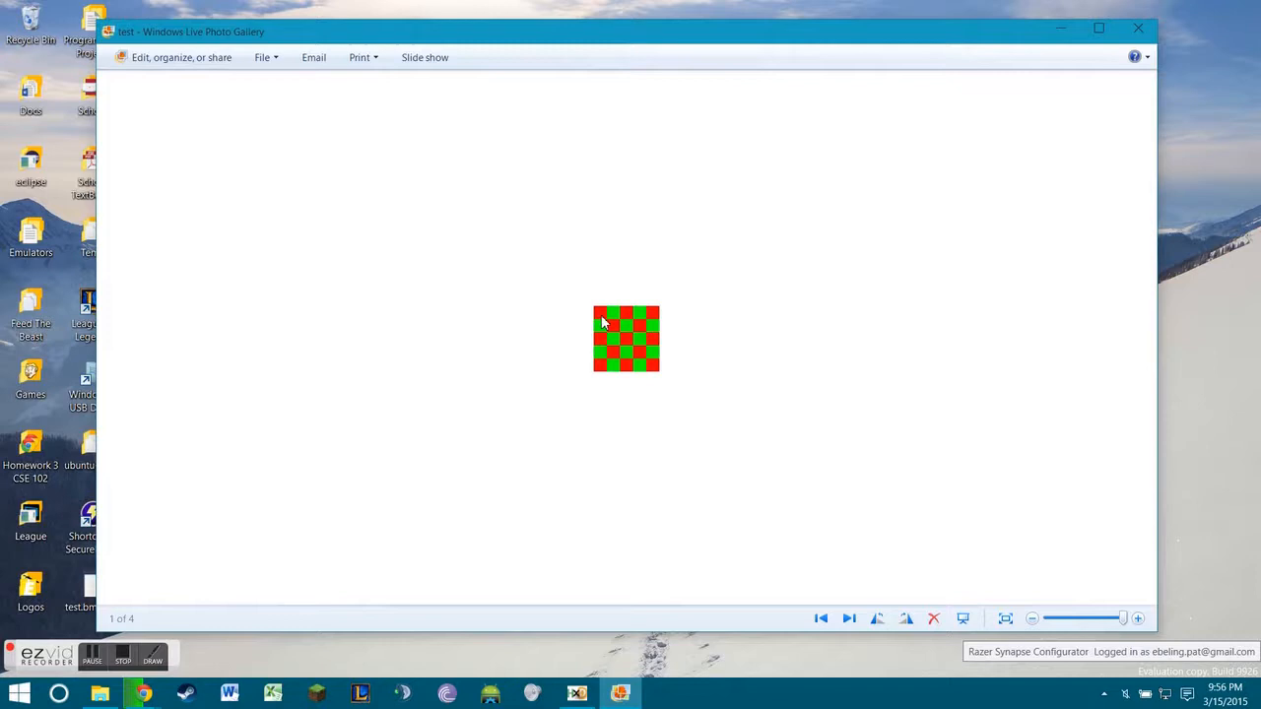
{"action": "mouse_move", "coordinate": [694, 342]}
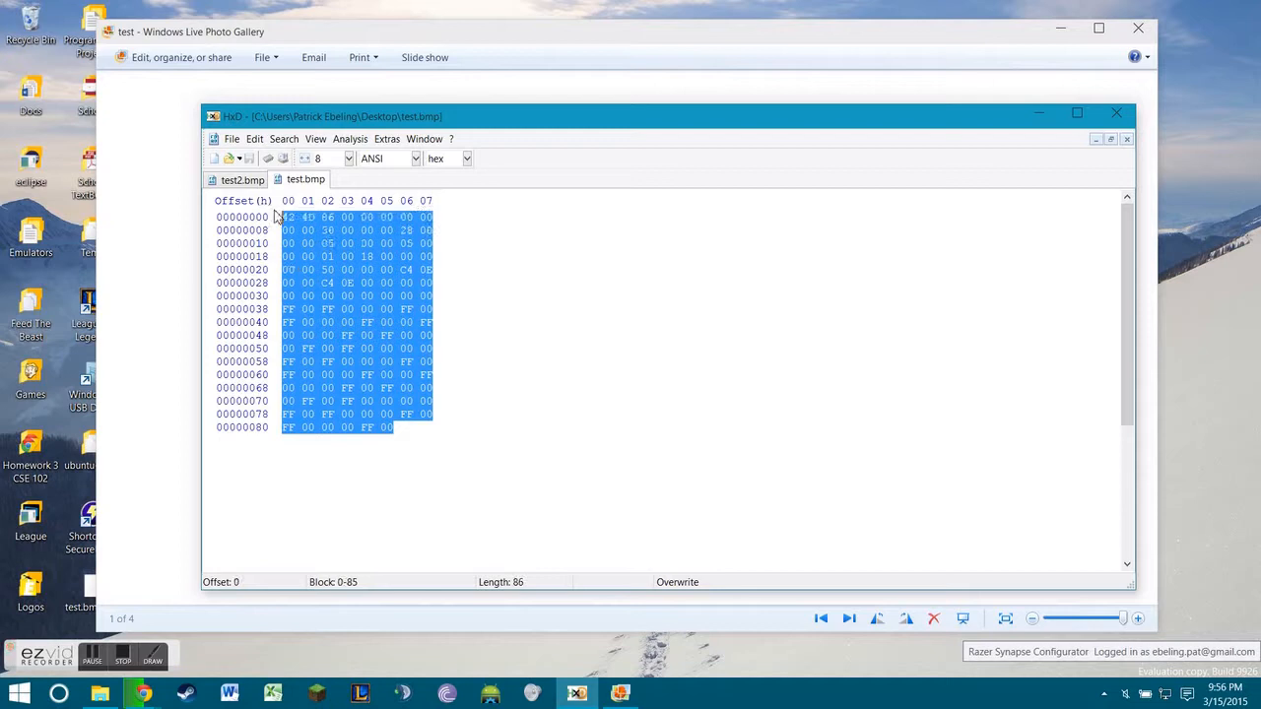
- Start a new empty file test2.bmp alongside the existing test.bmp
{"action": "left_click", "coordinate": [394, 426]}
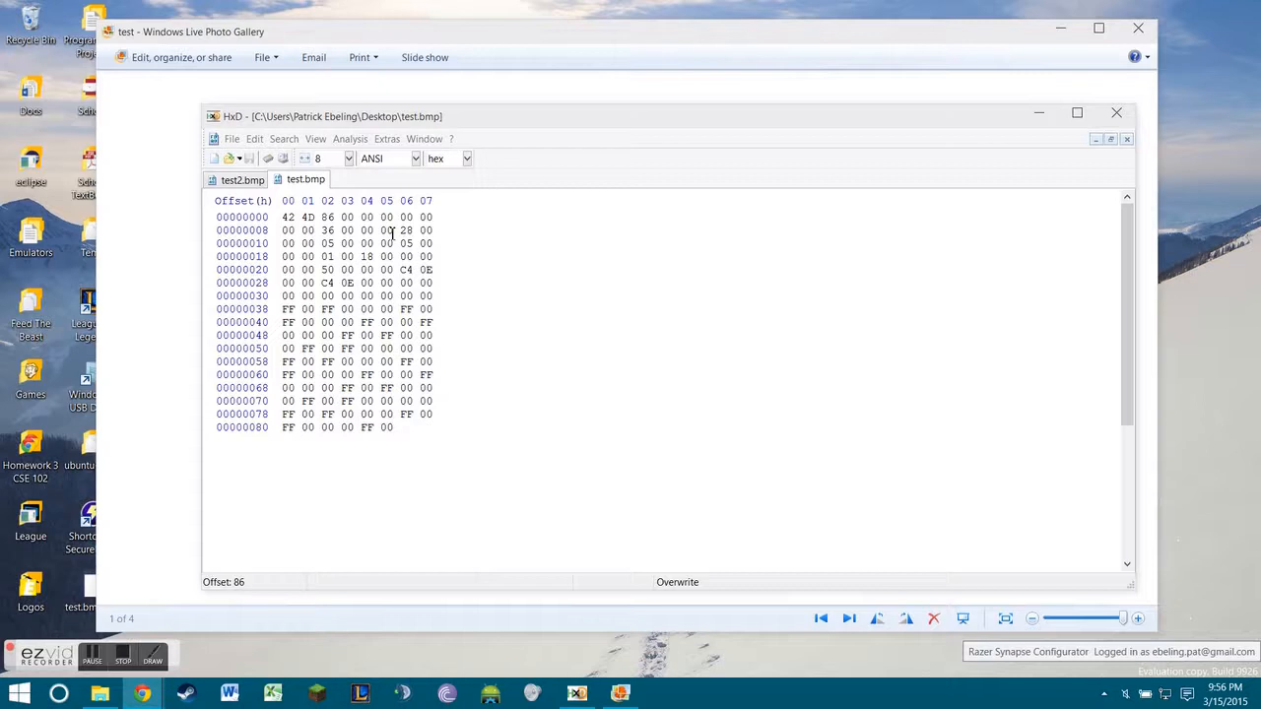
{"action": "left_click_drag", "start_coordinate": [284, 217], "coordinate": [392, 230]}
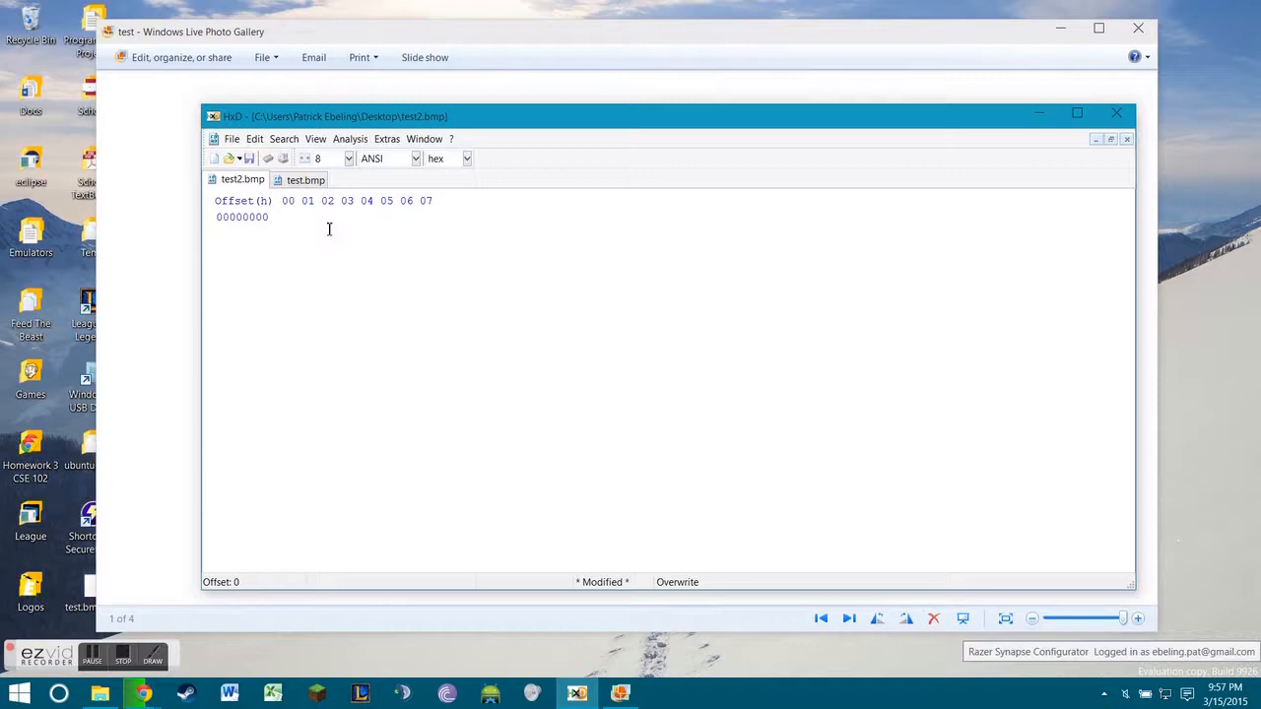
- Enter the BMP signature 42 4D, file size 86, reserved zeros, pixel offset 36 and header size 28
{"action": "left_click", "coordinate": [305, 179]}
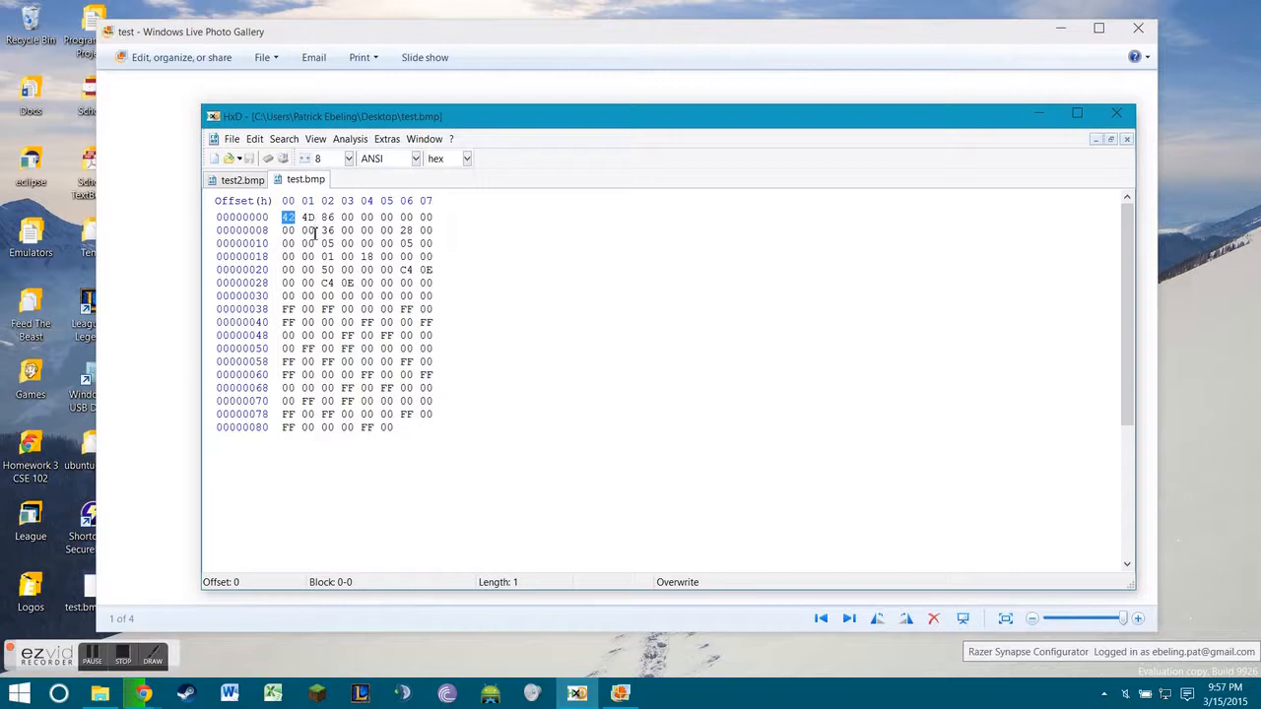
{"action": "left_click", "coordinate": [237, 179]}
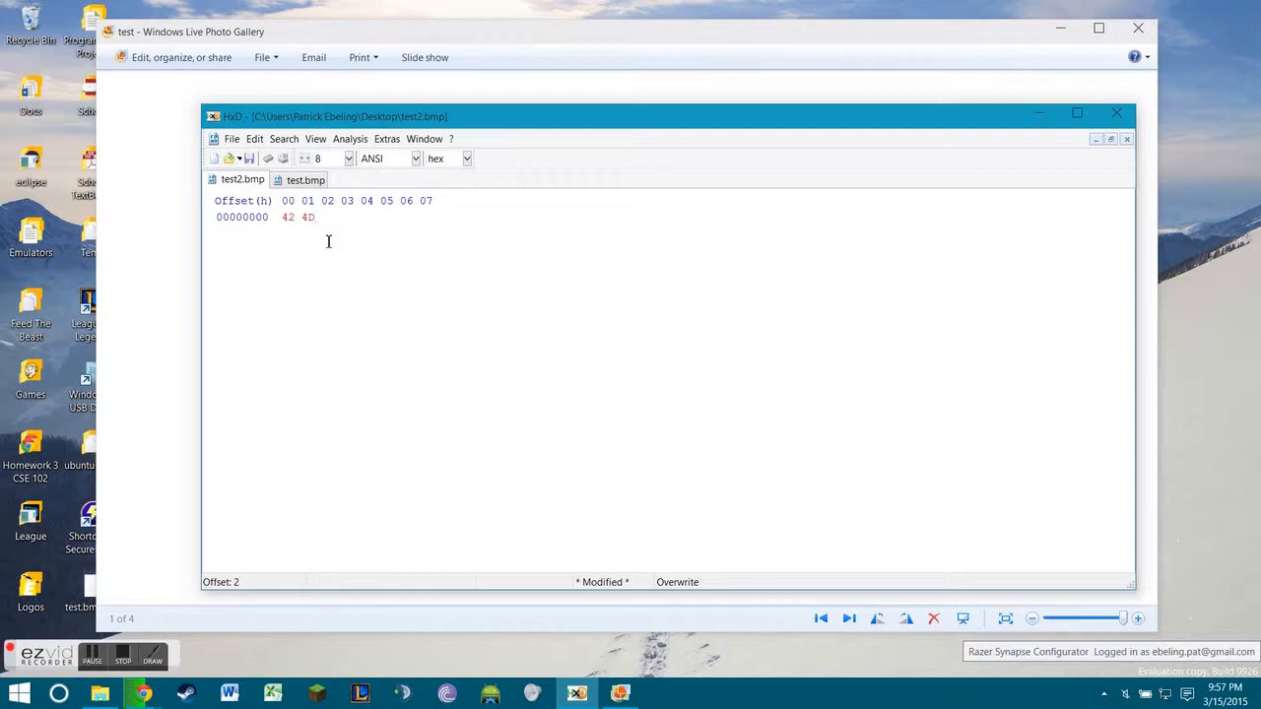
{"action": "type", "text": "86 00 00 00"}
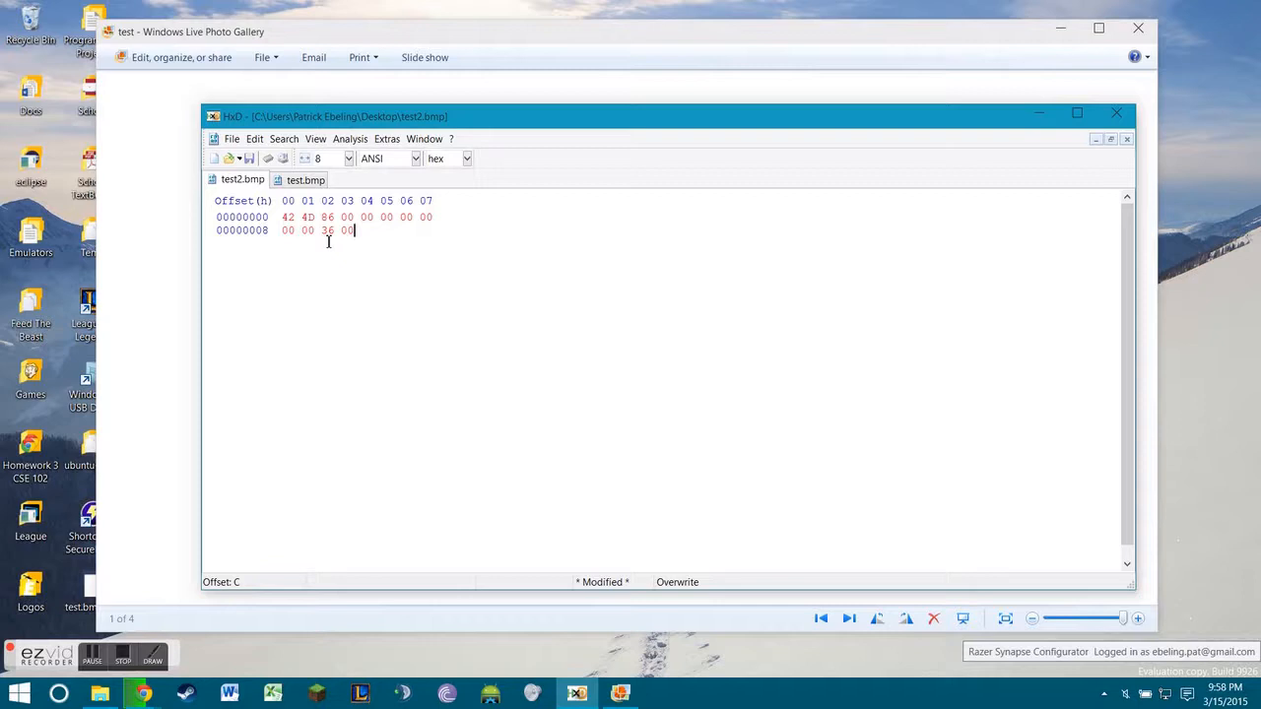
{"action": "type", "text": "0000"}
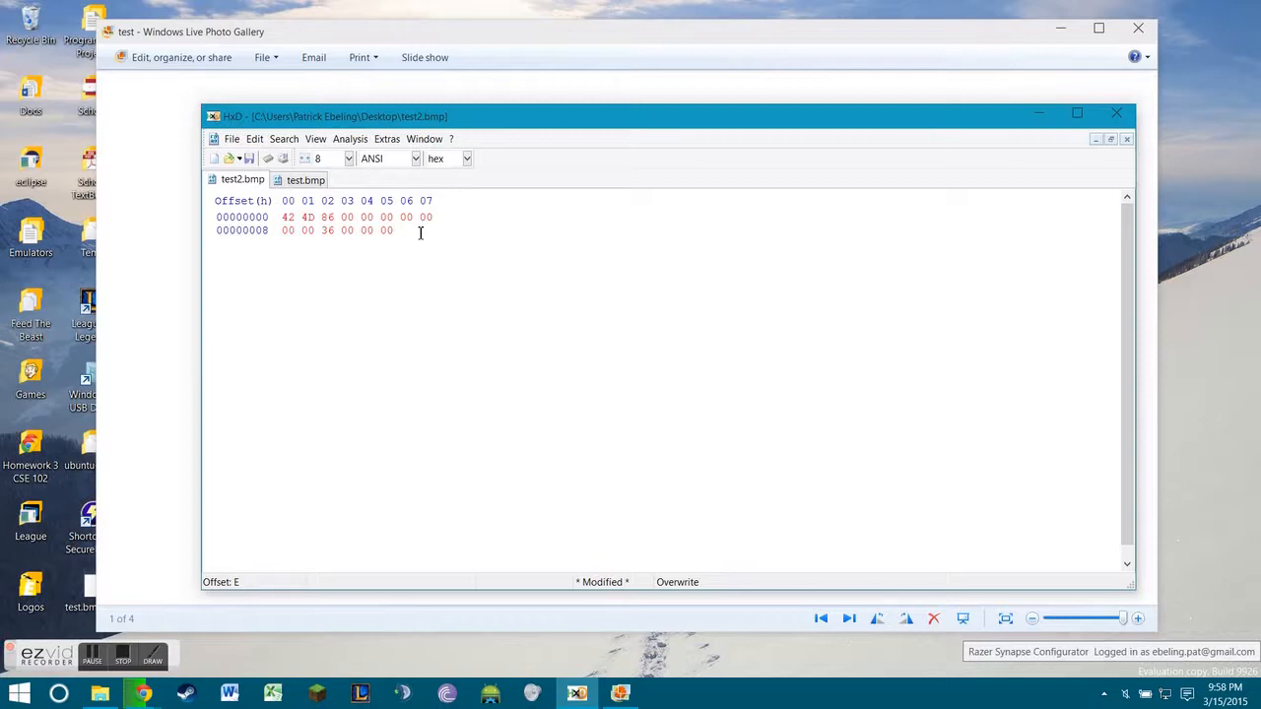
{"action": "type", "text": "28"}
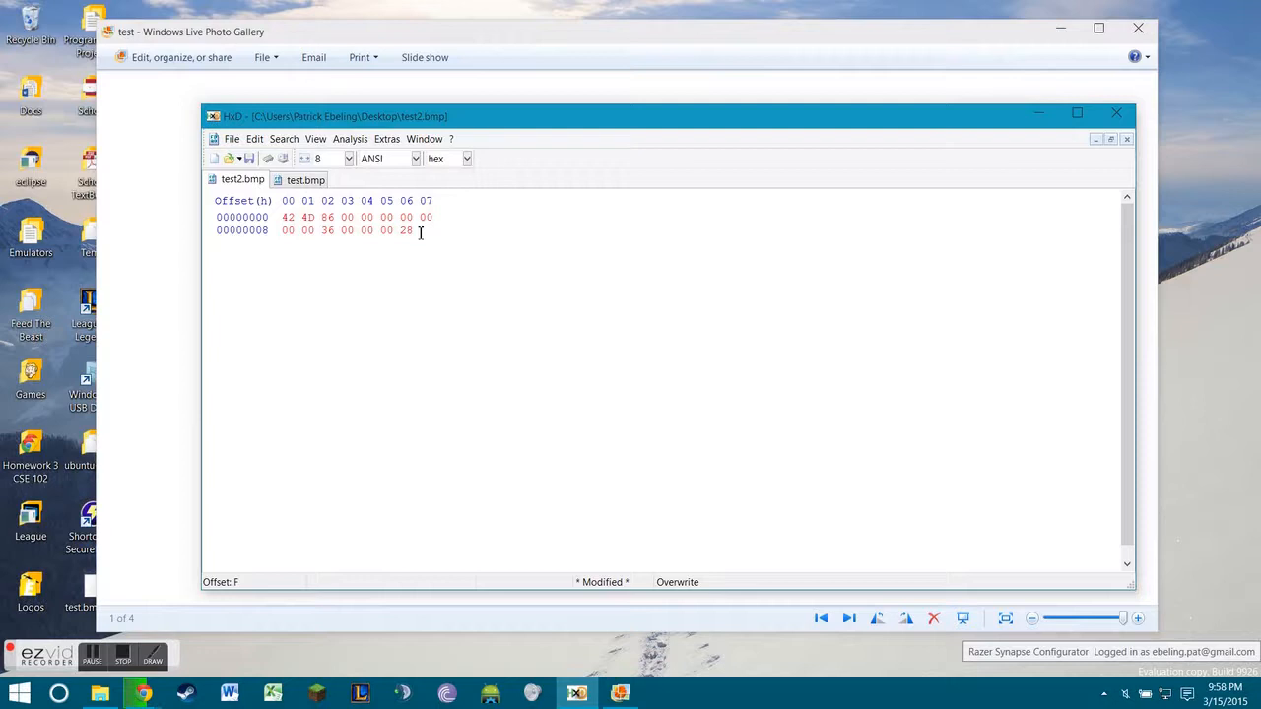
- Pad the 40-byte header size and enter image width and height of 5
{"action": "type", "text": "00"}
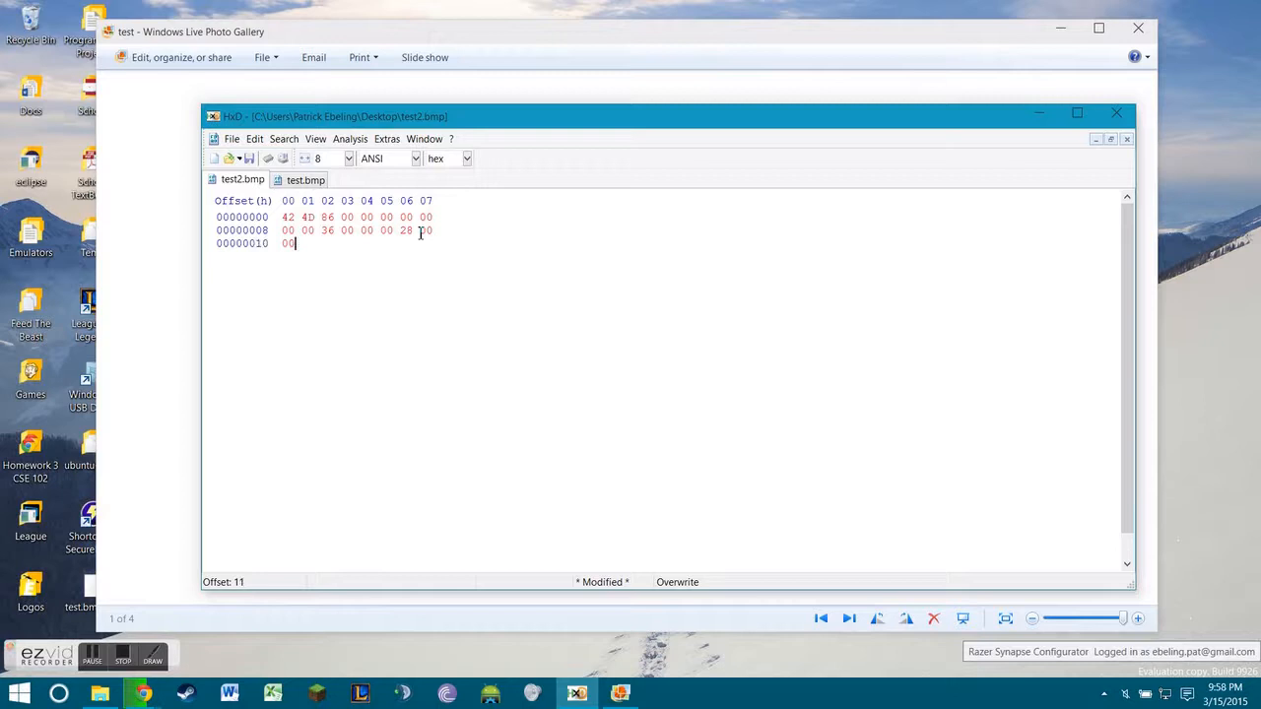
{"action": "type", "text": "00 05 00 00 00 05 0"}
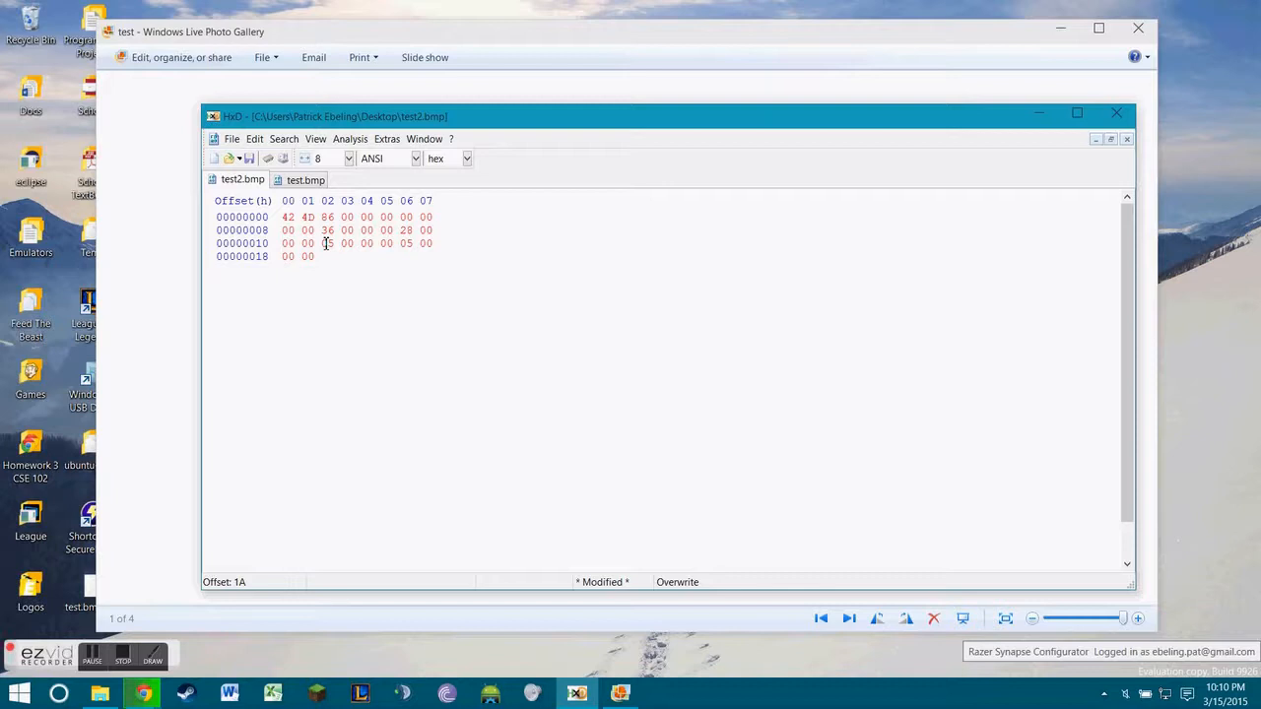
- Add one colour plane 01 00, 24-bit depth 18 00, no compression, data size 50 and resolution C4 0E
{"action": "type", "text": "0100"}
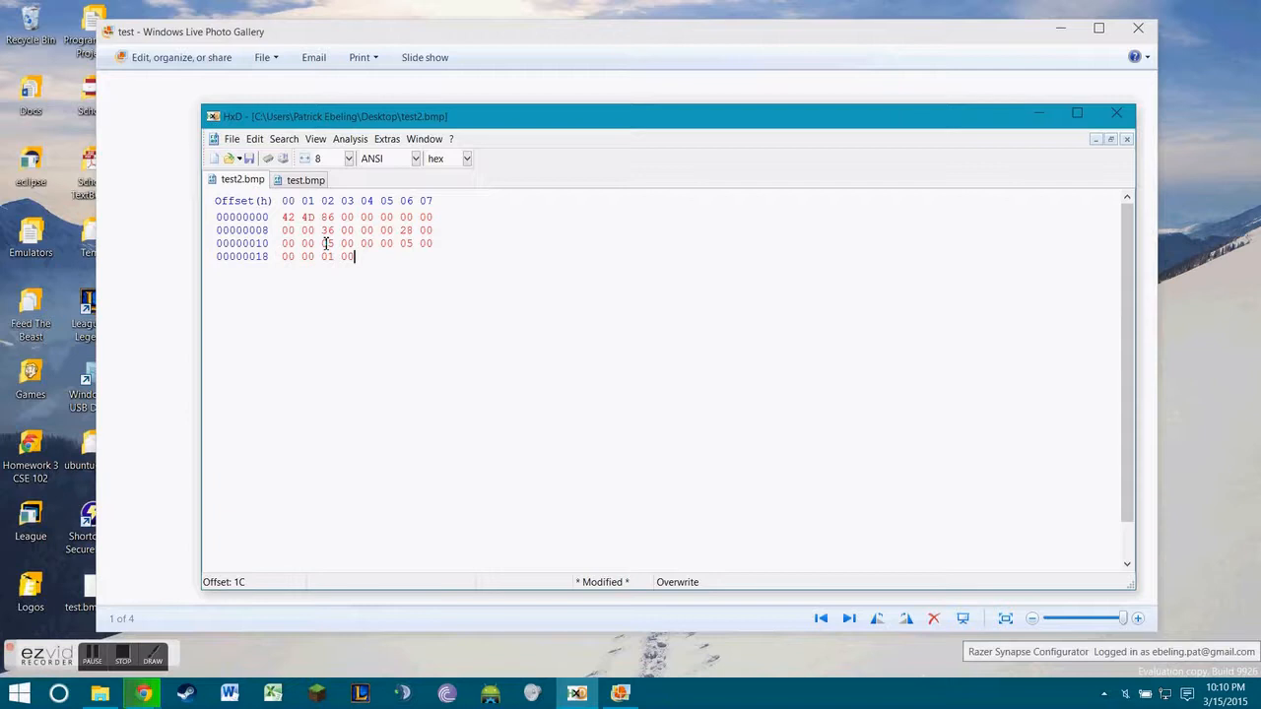
{"action": "type", "text": "18 00 00 00"}
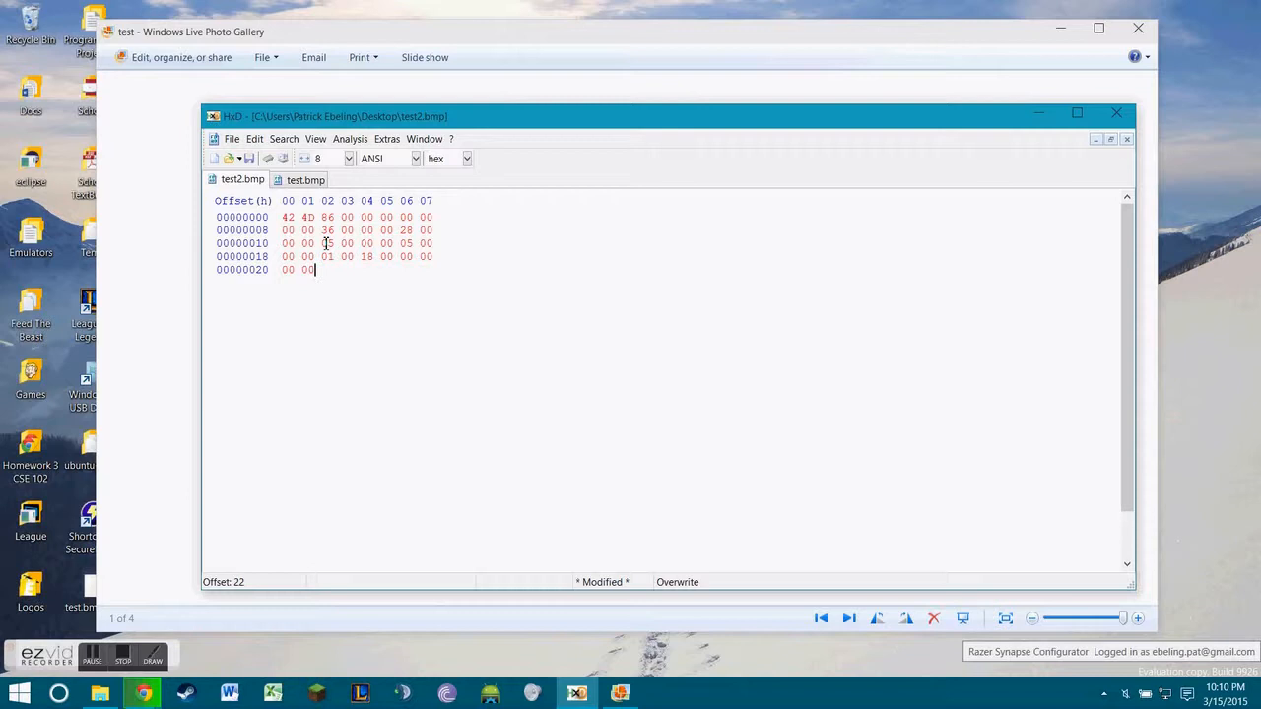
{"action": "type", "text": "50 00 00 00"}
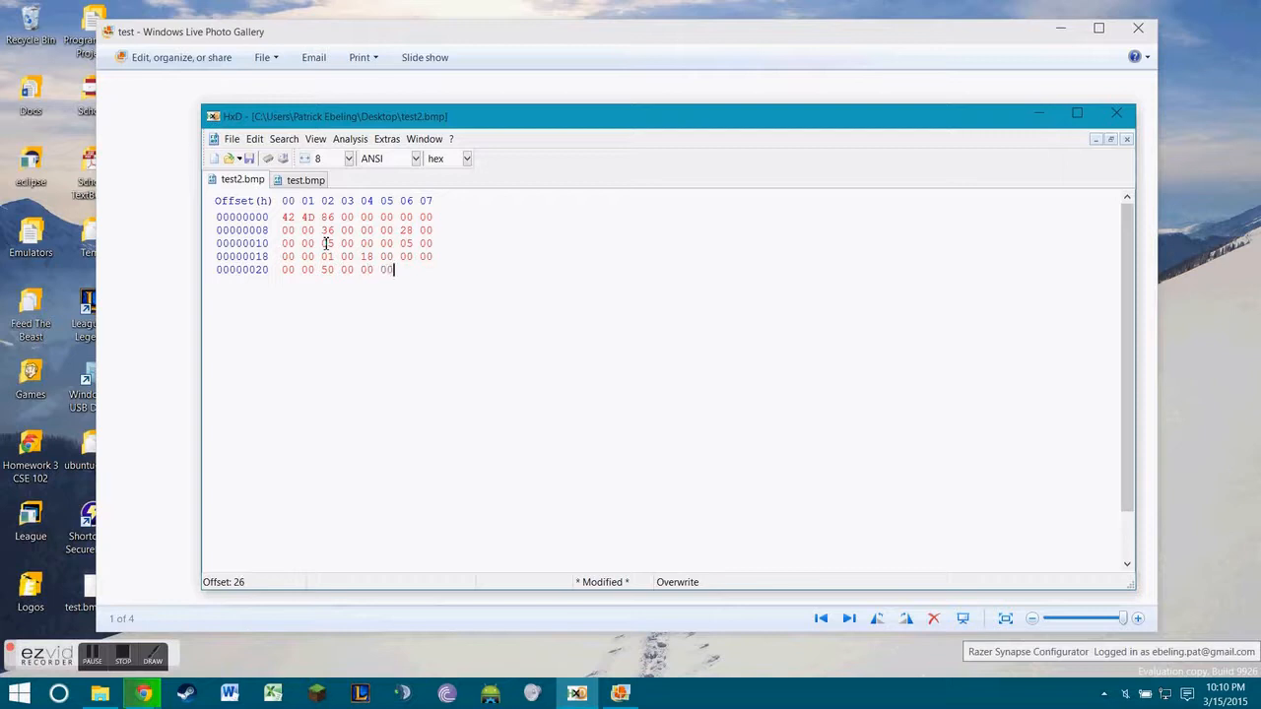
{"action": "type", "text": "C40E"}
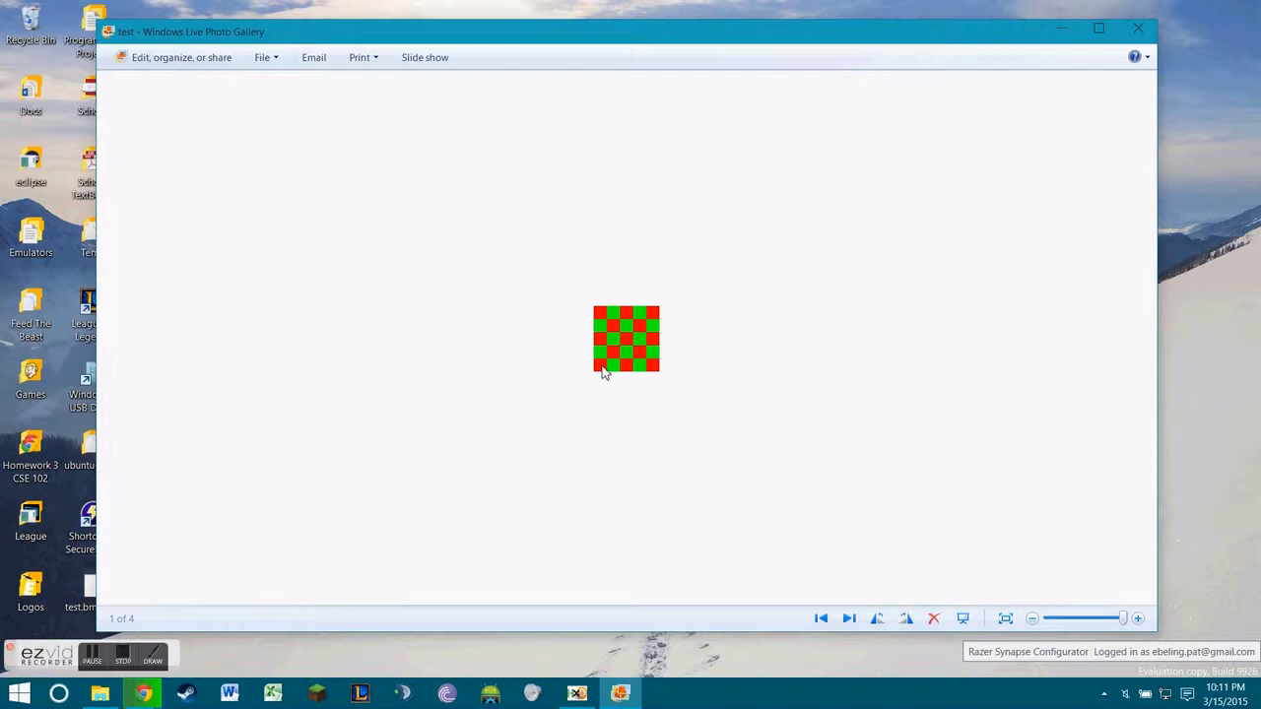
{"action": "mouse_move", "coordinate": [607, 378]}
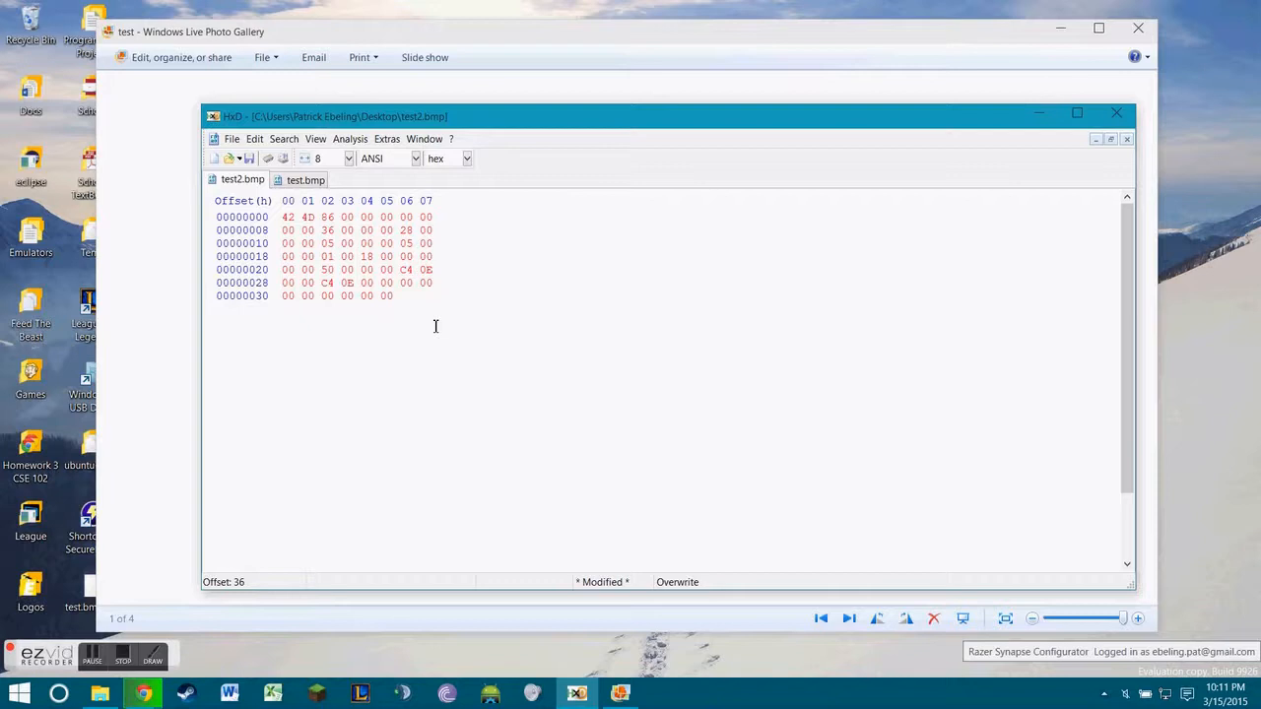
- Enter the first FF/00 pixel colour bytes after offset 36
{"action": "type", "text": "FF"}
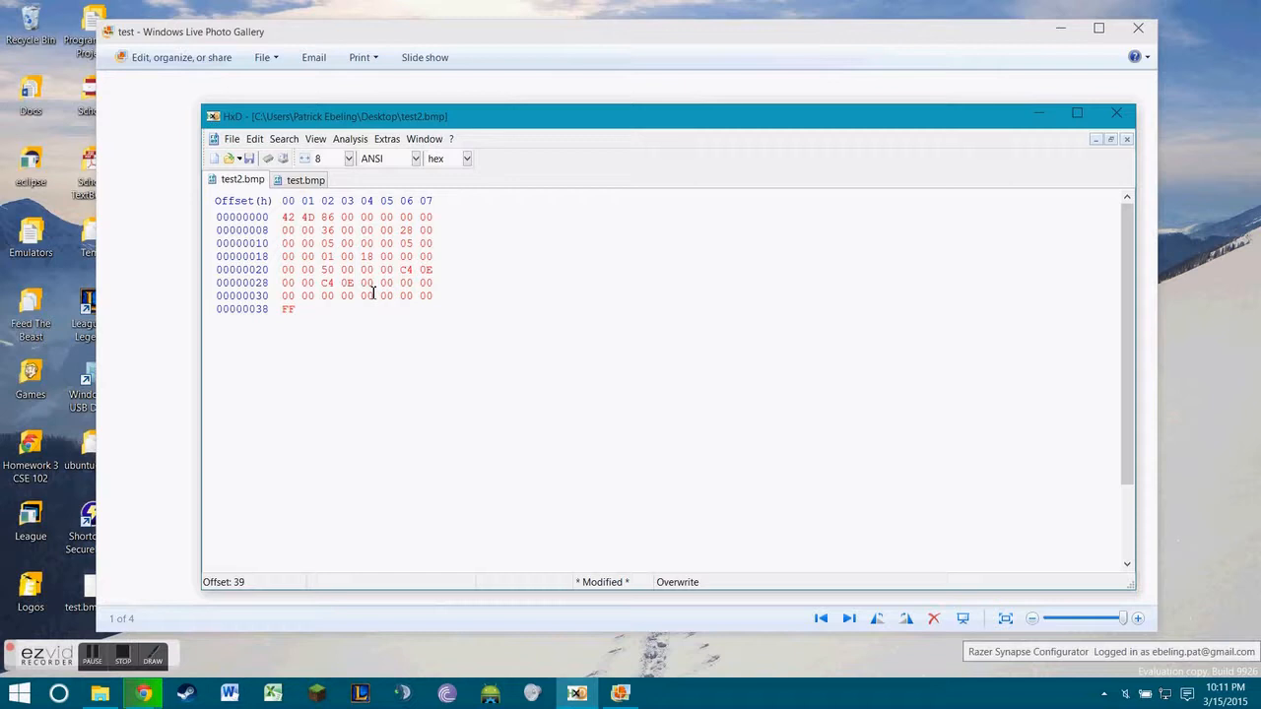
{"action": "left_click_drag", "start_coordinate": [402, 296], "coordinate": [288, 307]}
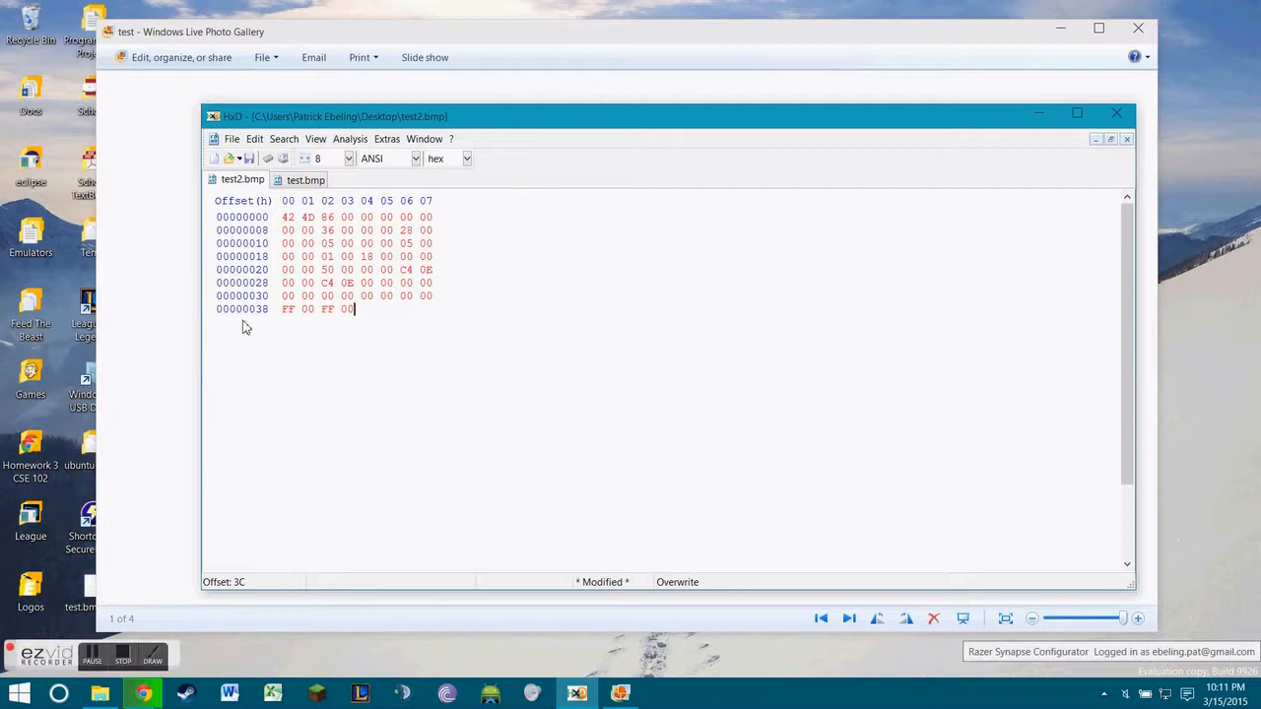
{"action": "mouse_move", "coordinate": [575, 315]}
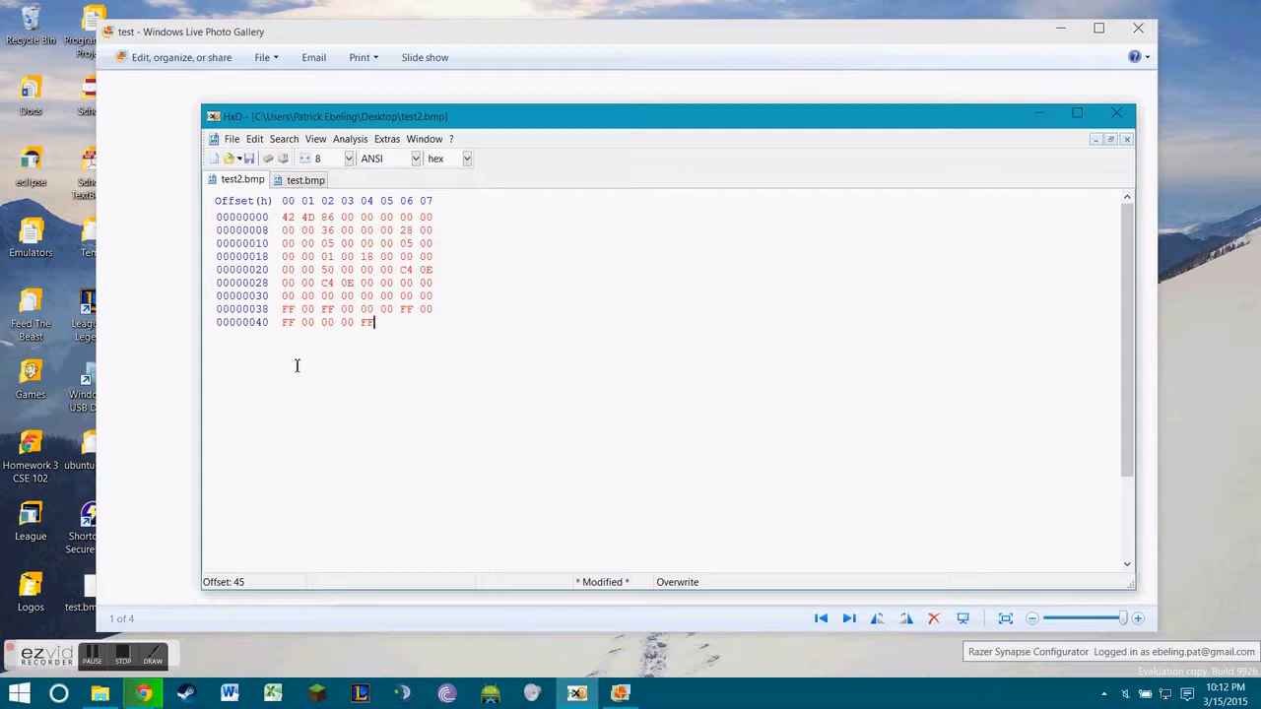
{"action": "mouse_move", "coordinate": [512, 398]}
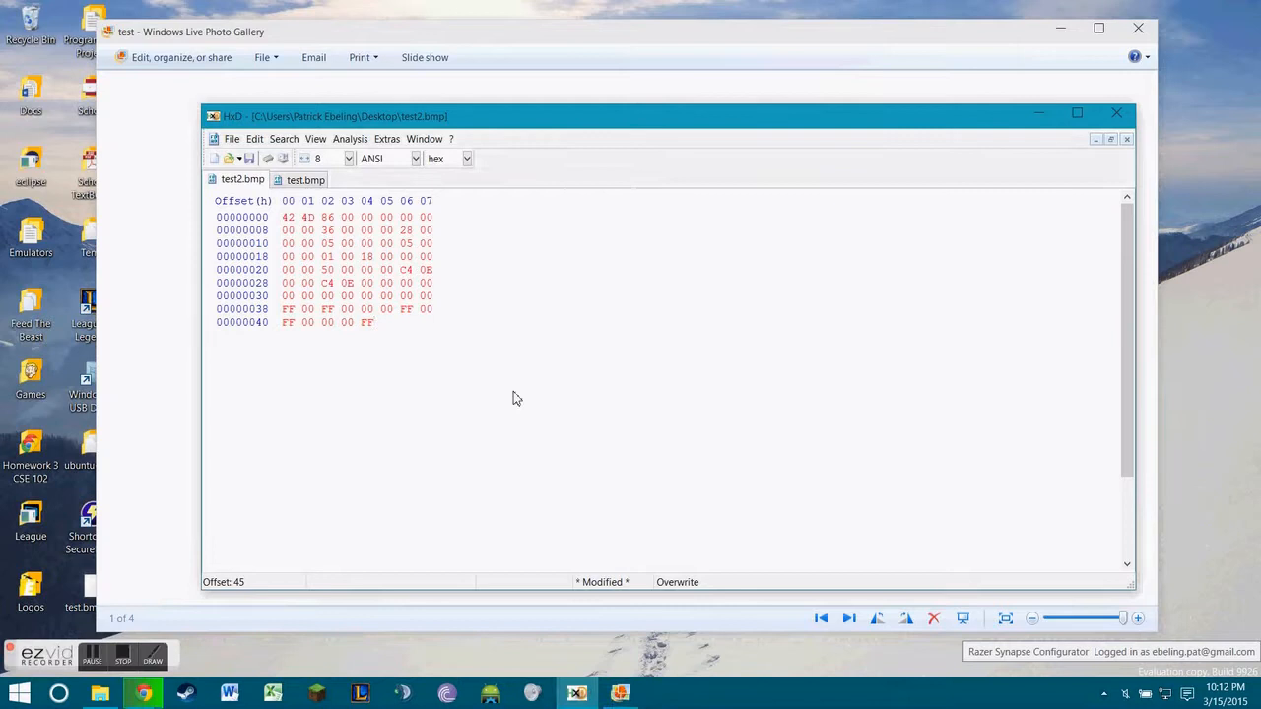
- Close the first pixel row with a padding 00 byte at offset 45 and check bytes 2E–45
{"action": "type", "text": "00"}
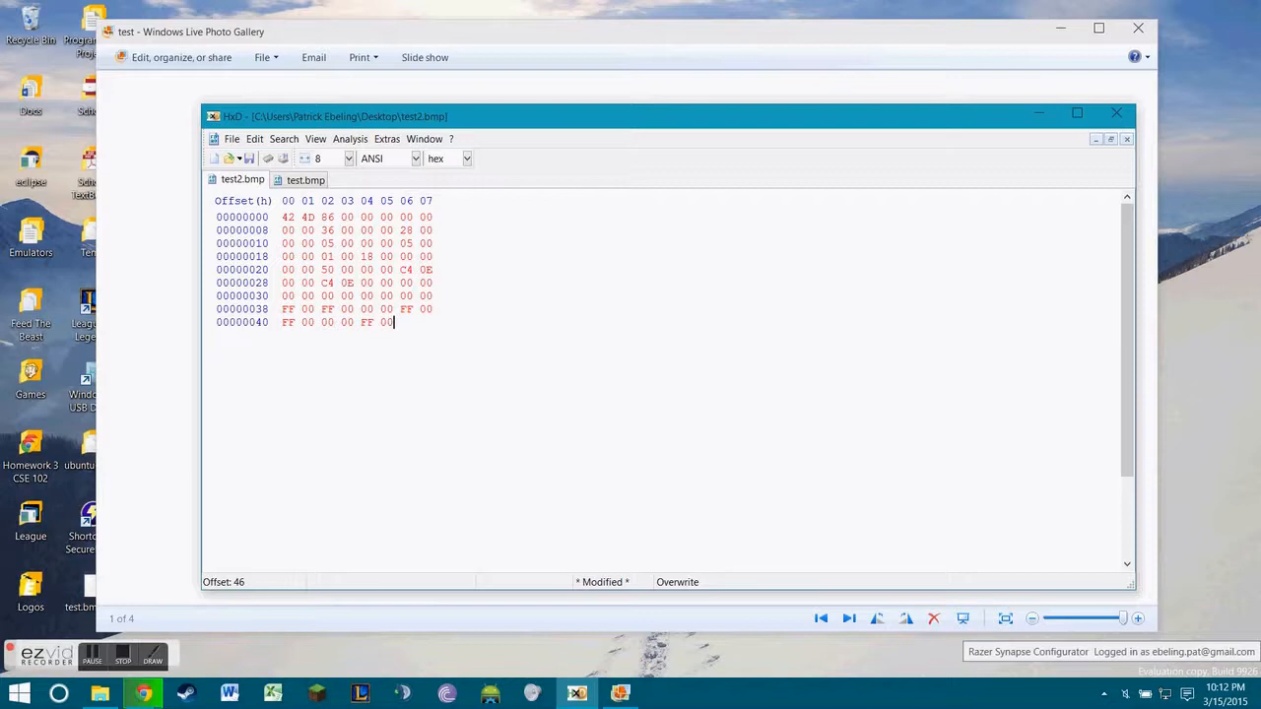
{"action": "left_click_drag", "start_coordinate": [406, 284], "coordinate": [392, 323]}
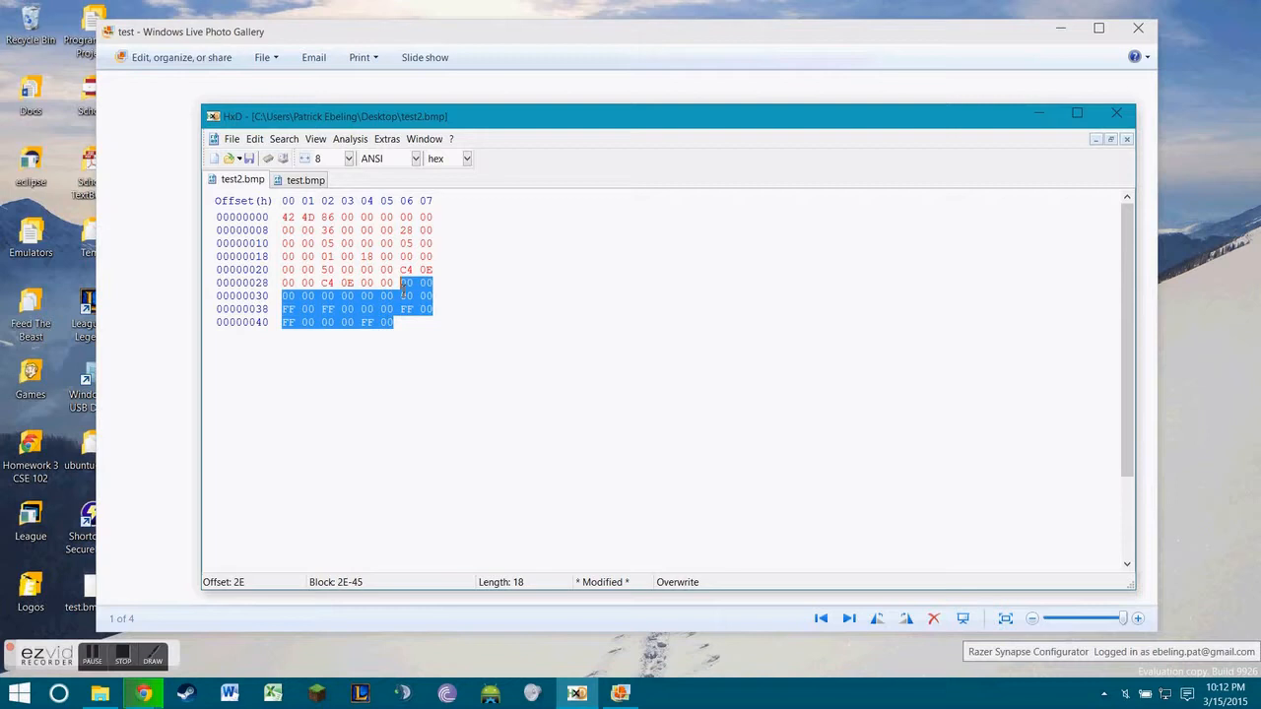
{"action": "left_click", "coordinate": [412, 323]}
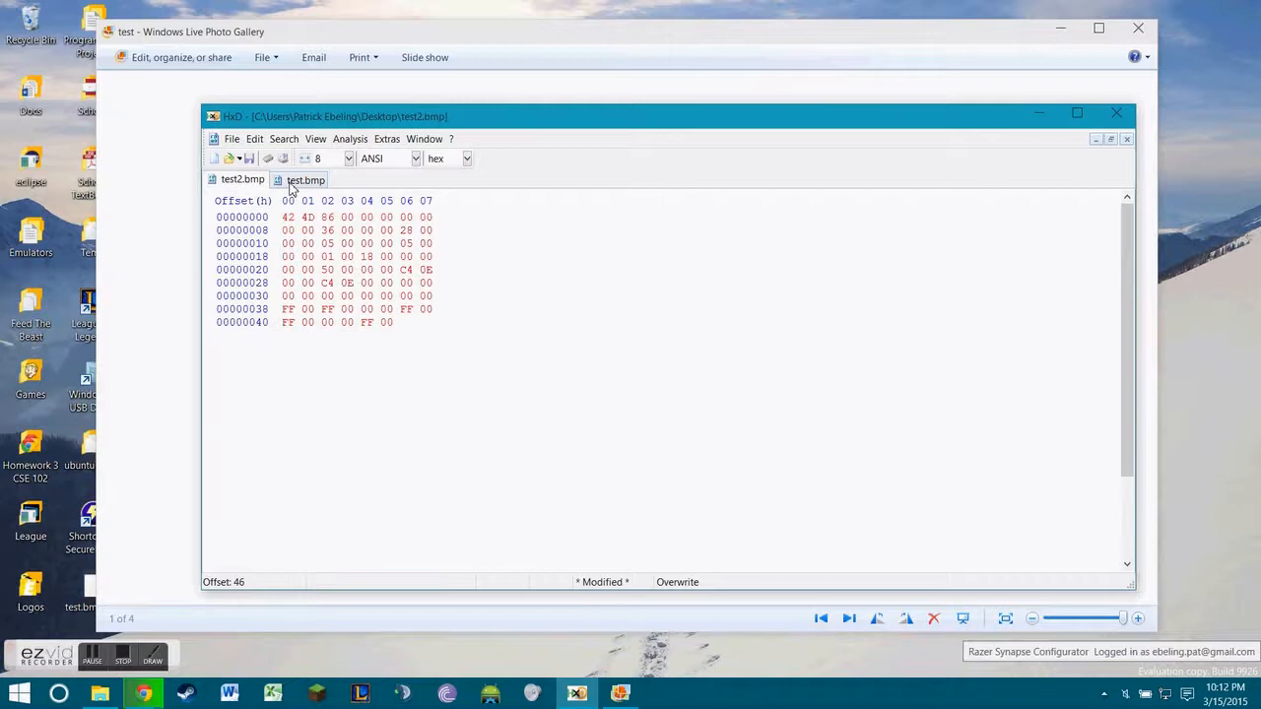
- Copy pixel bytes 46–85 from test.bmp and paste them into test2.bmp
{"action": "left_click", "coordinate": [304, 179]}
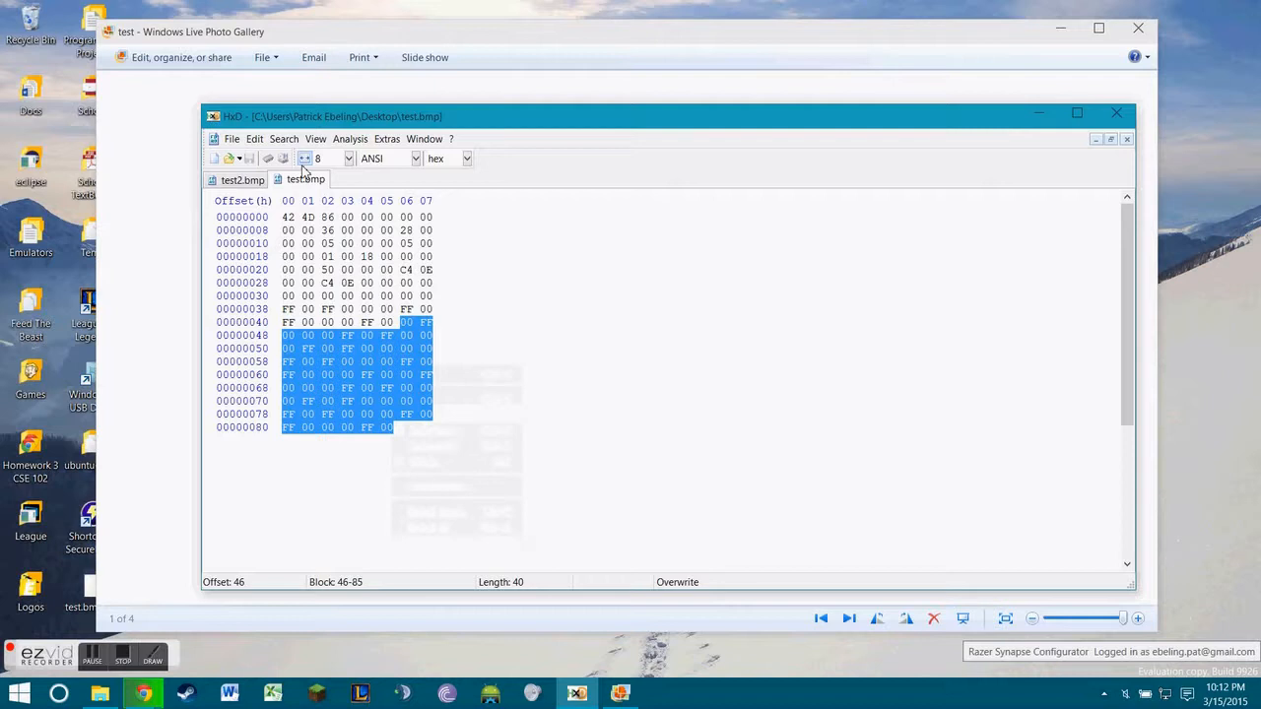
{"action": "left_click", "coordinate": [241, 179]}
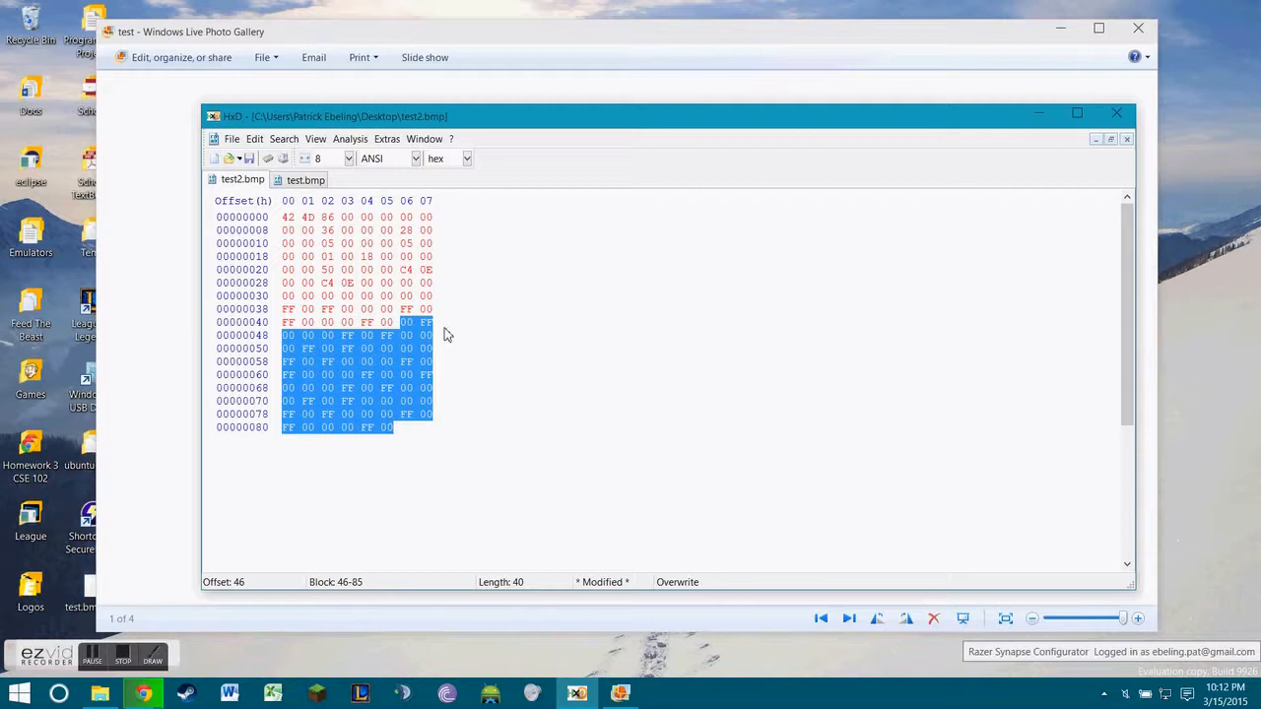
{"action": "left_click", "coordinate": [392, 428]}
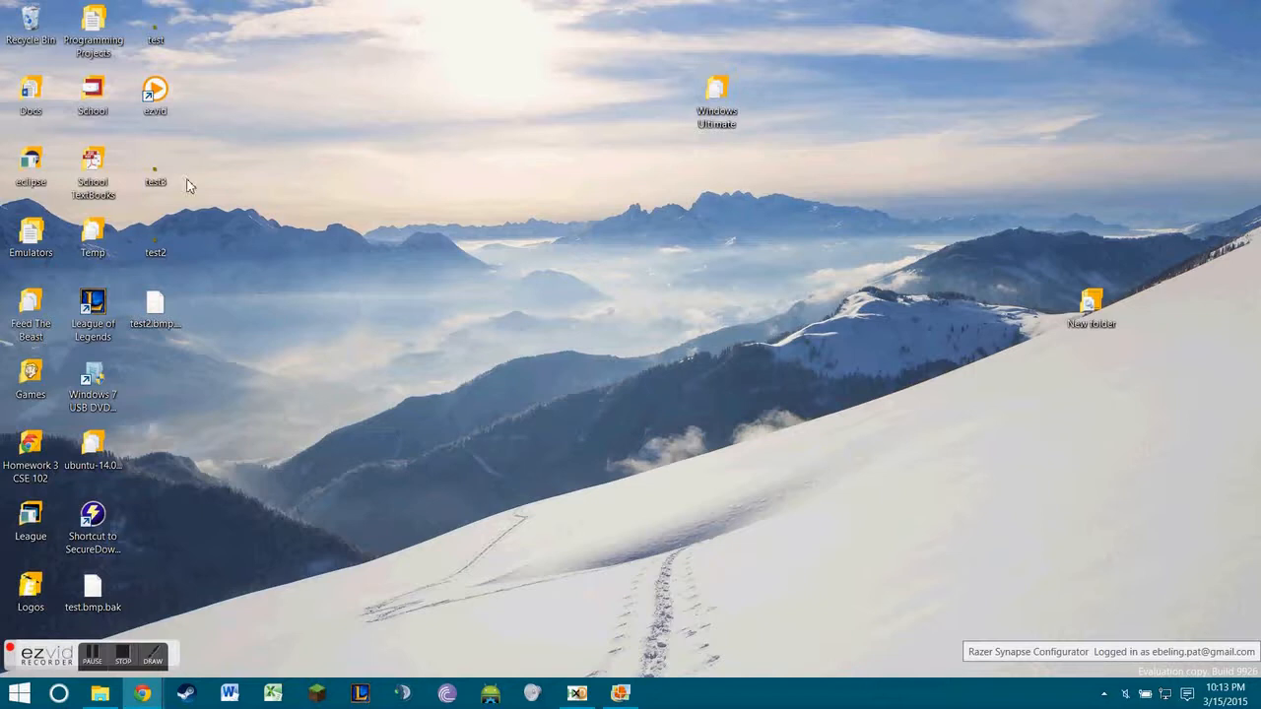
- Open test2 from the desktop in Windows Live Photo Gallery
{"action": "double_click", "coordinate": [153, 237]}
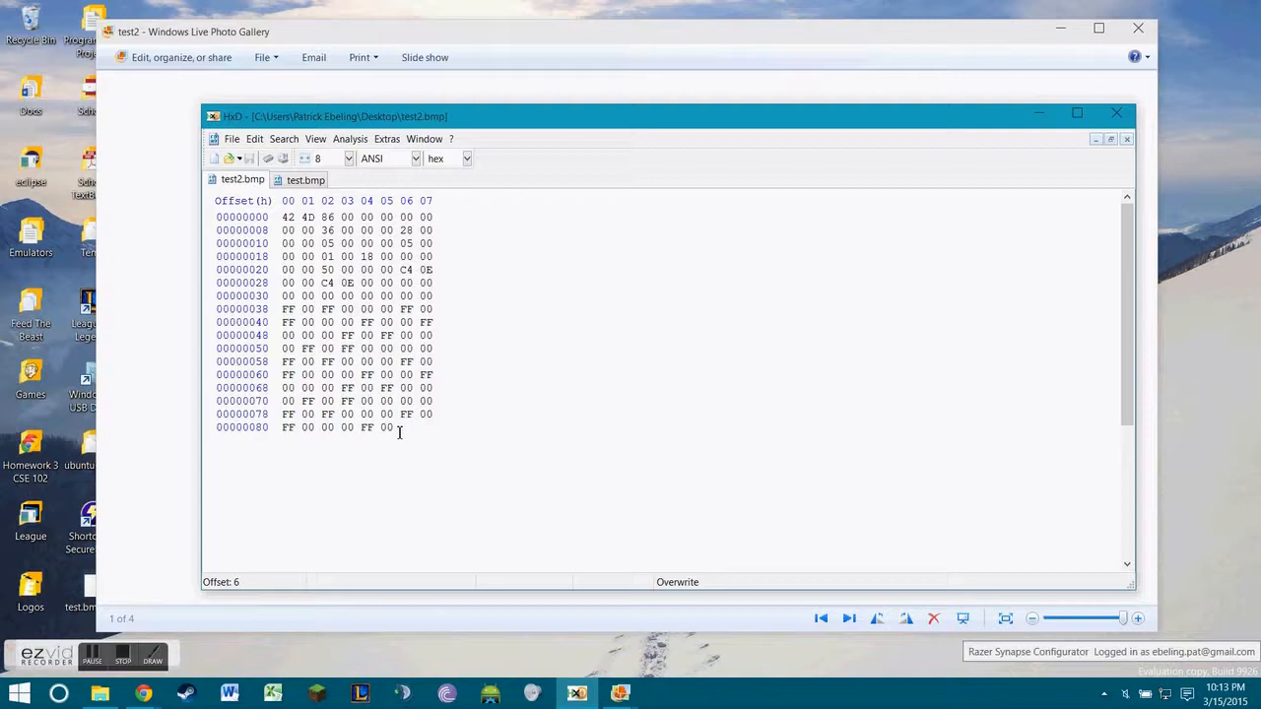
{"action": "left_click", "coordinate": [394, 426]}
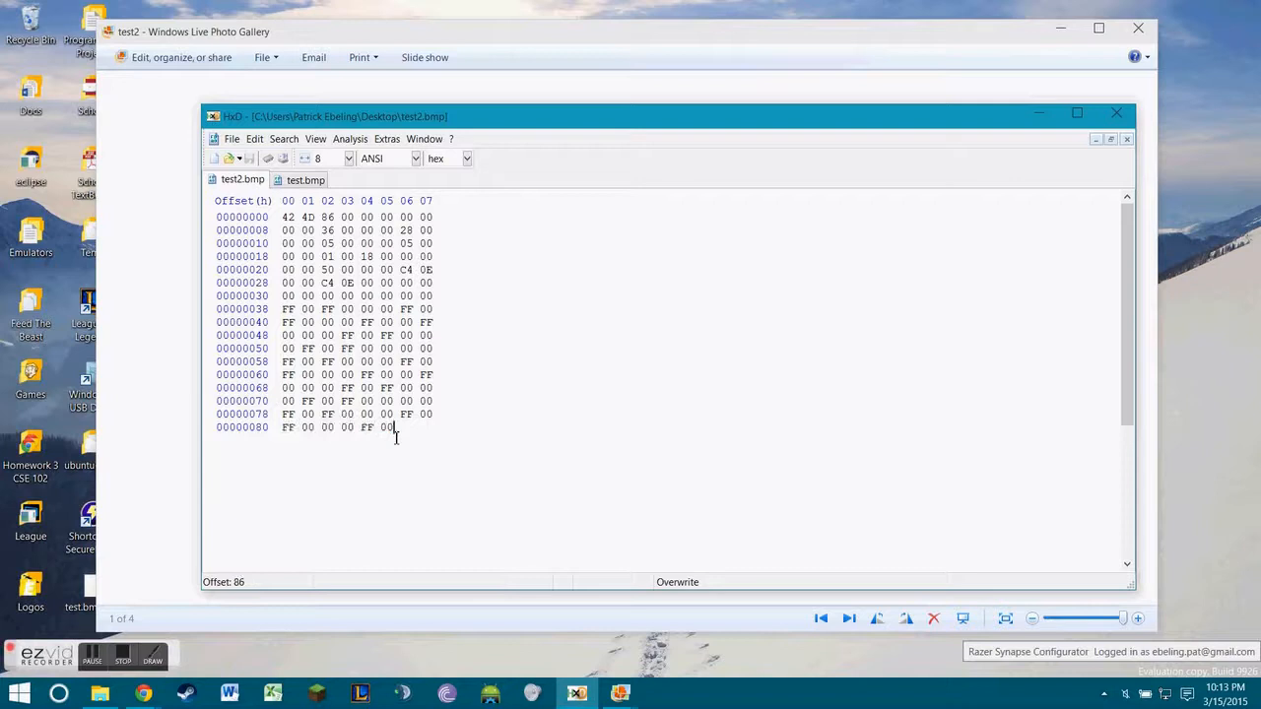
{"action": "left_click", "coordinate": [325, 216]}
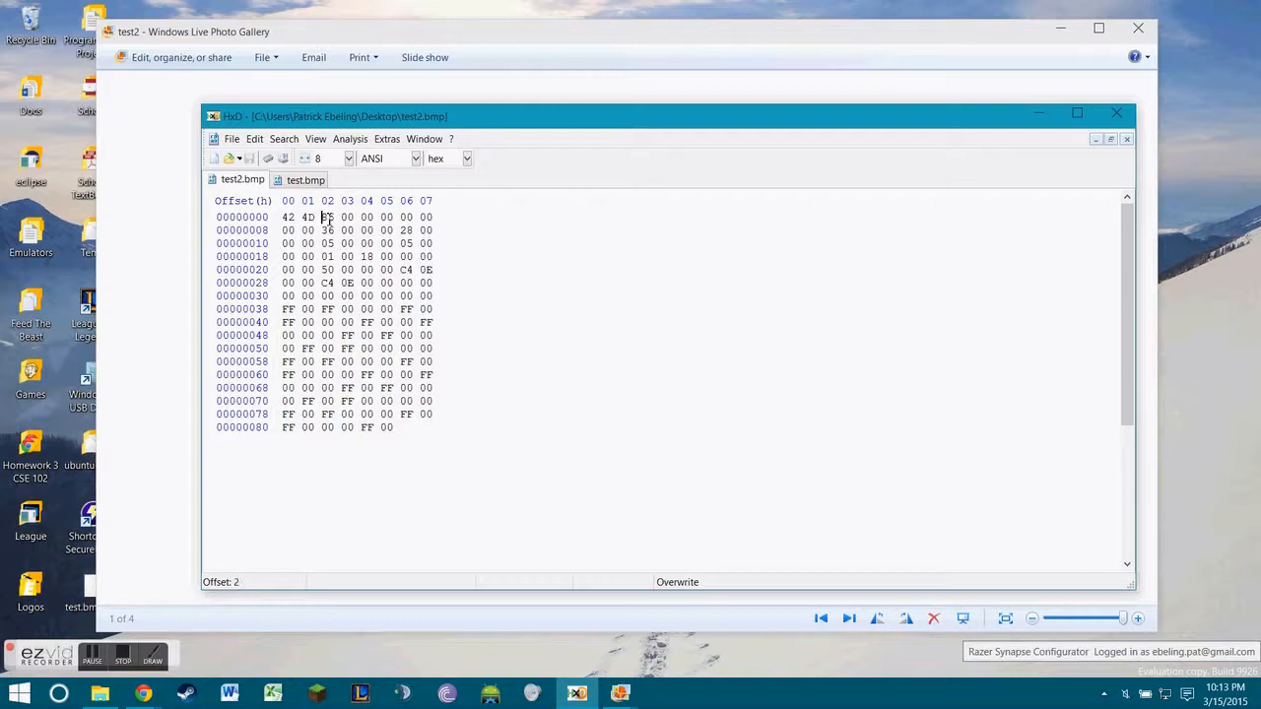